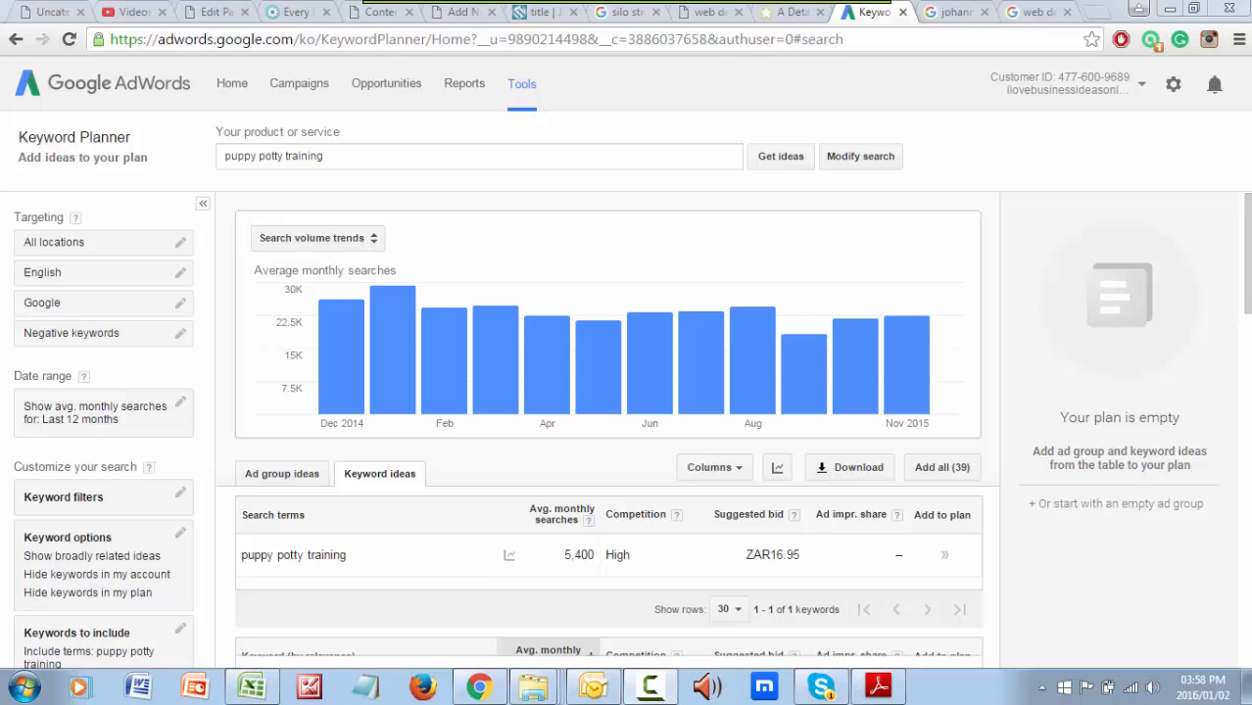
pyautogui.moveTo(1042, 178)
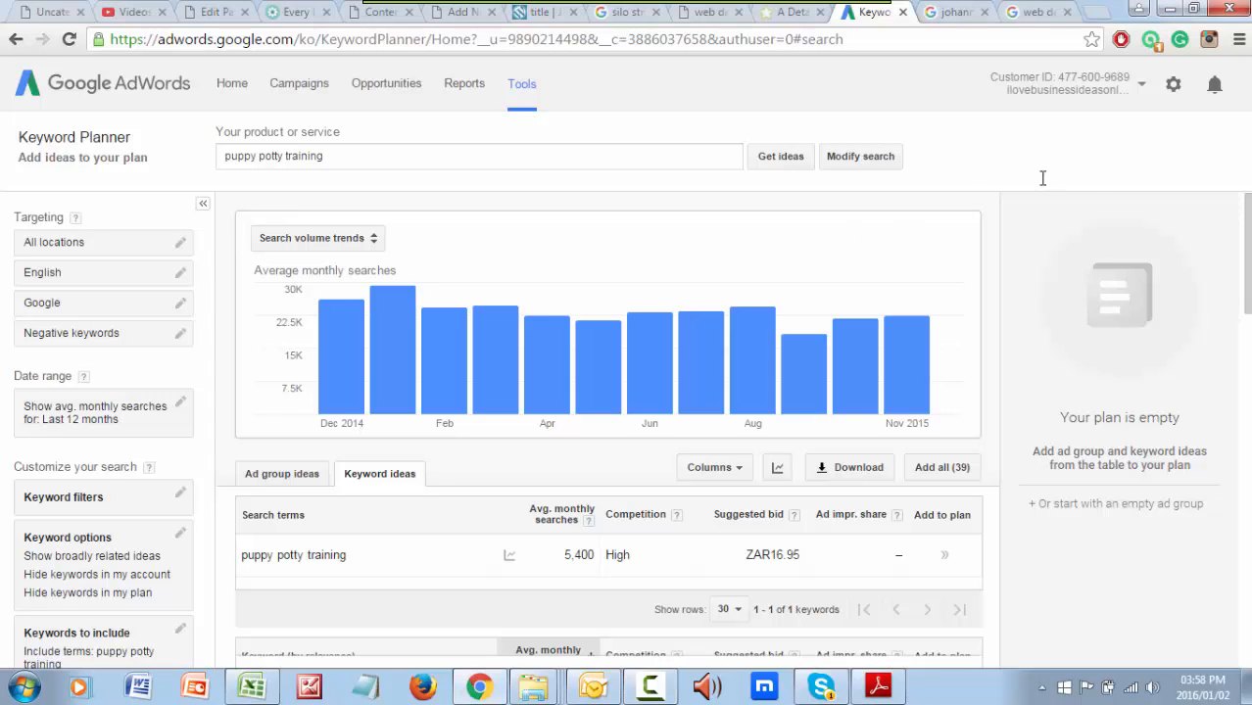
# - Scroll down the keyword results and switch focus to the Notepad crafts keywords window
pyautogui.scroll(-3)
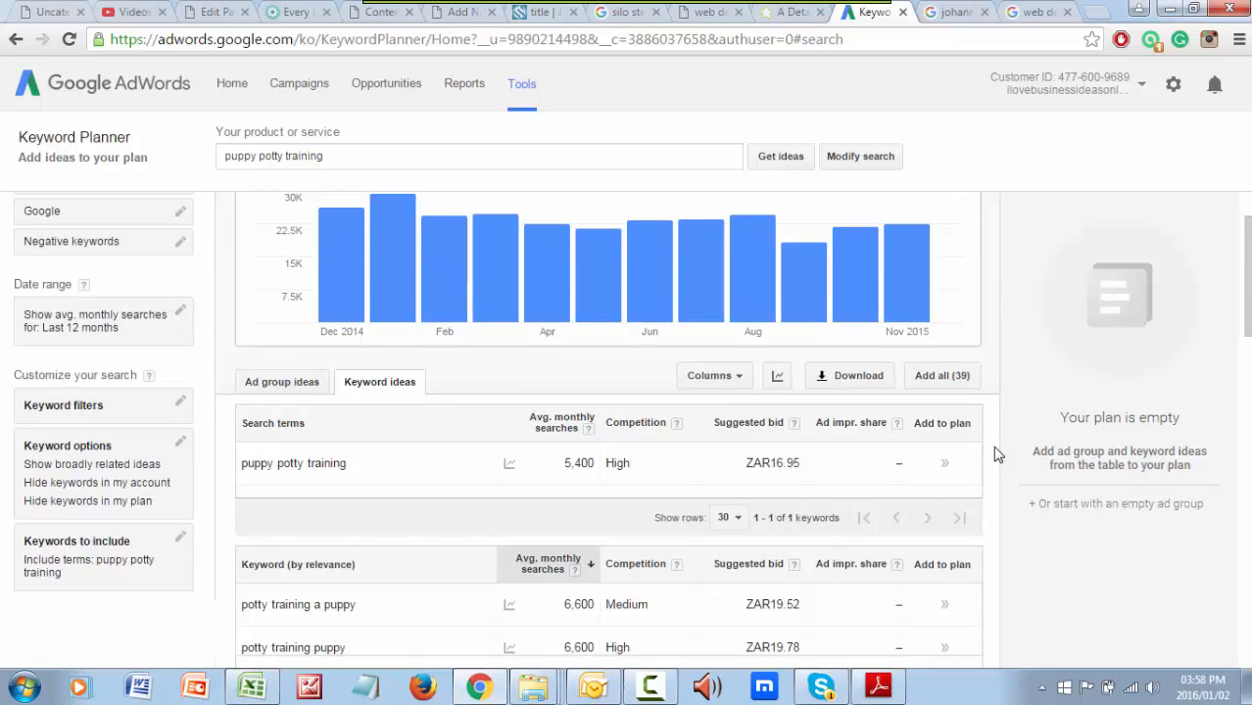
pyautogui.scroll(-3)
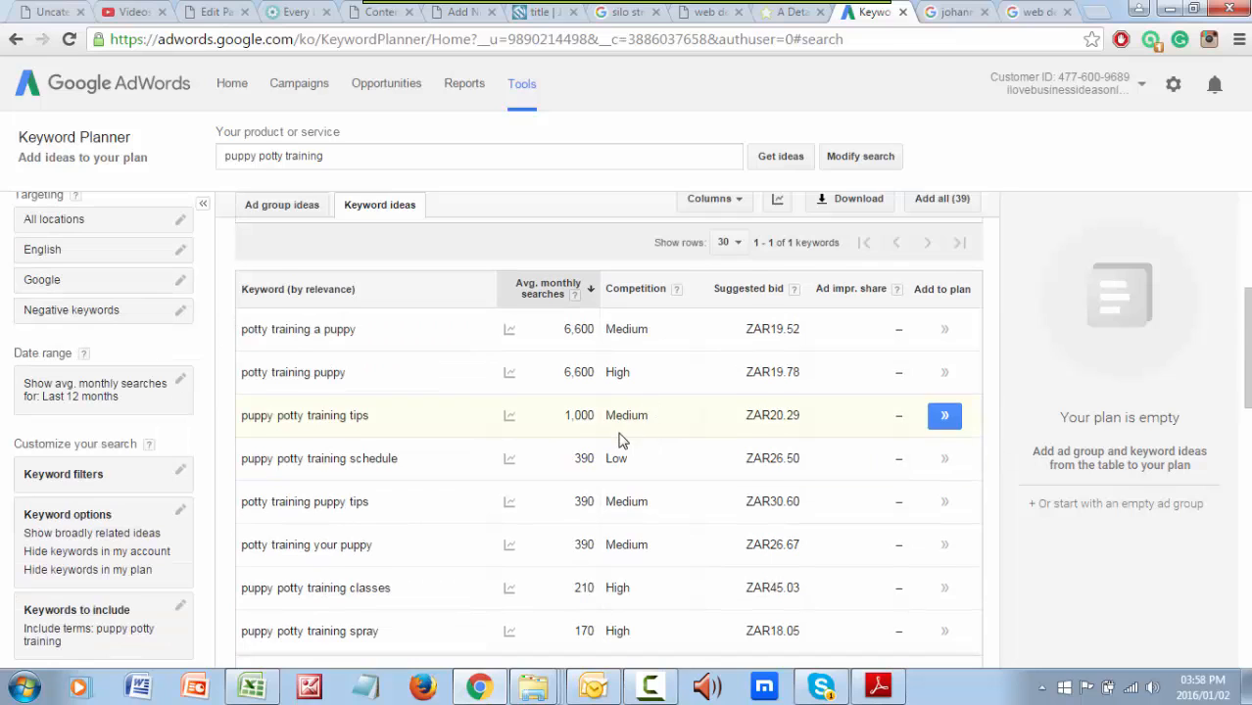
pyautogui.scroll(-3)
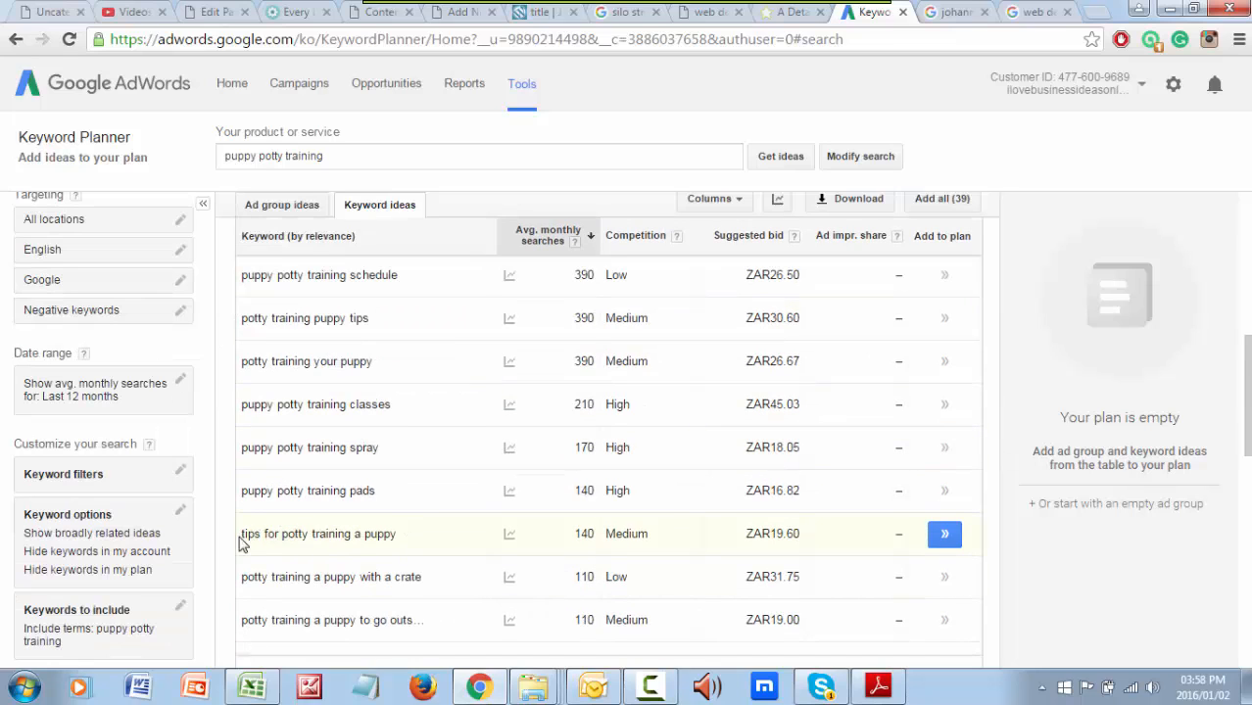
pyautogui.click(317, 533)
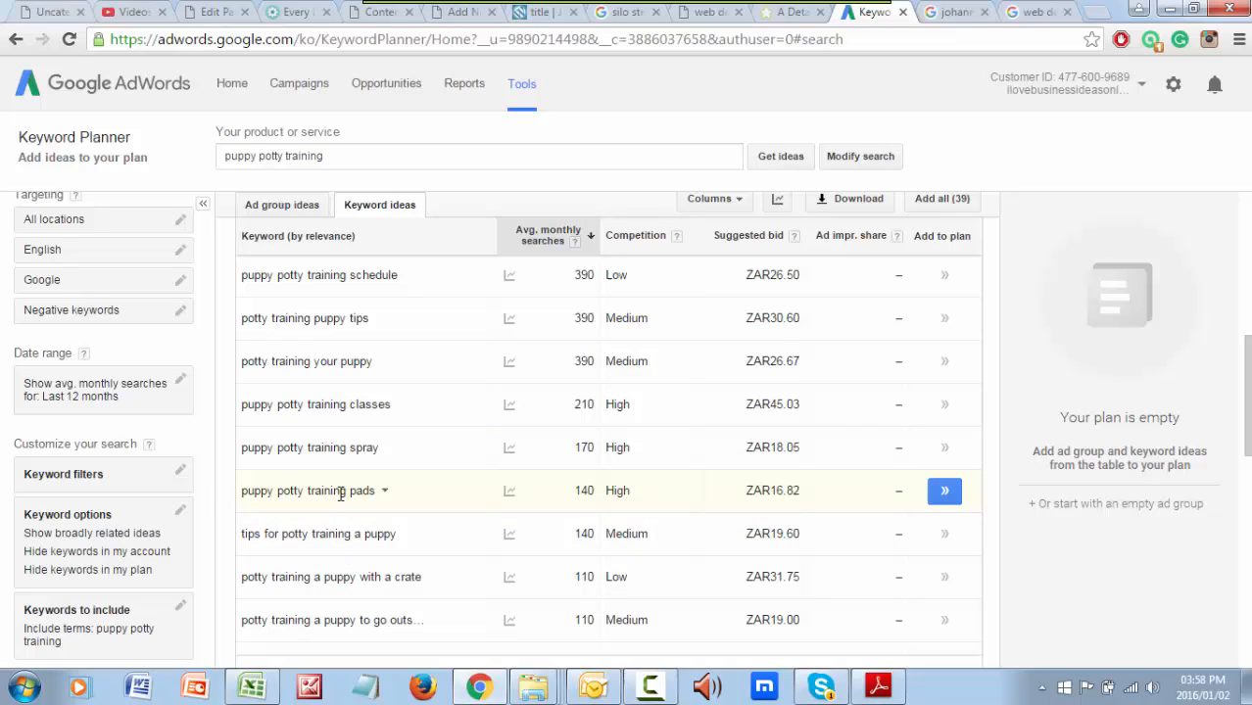
pyautogui.moveTo(333, 490)
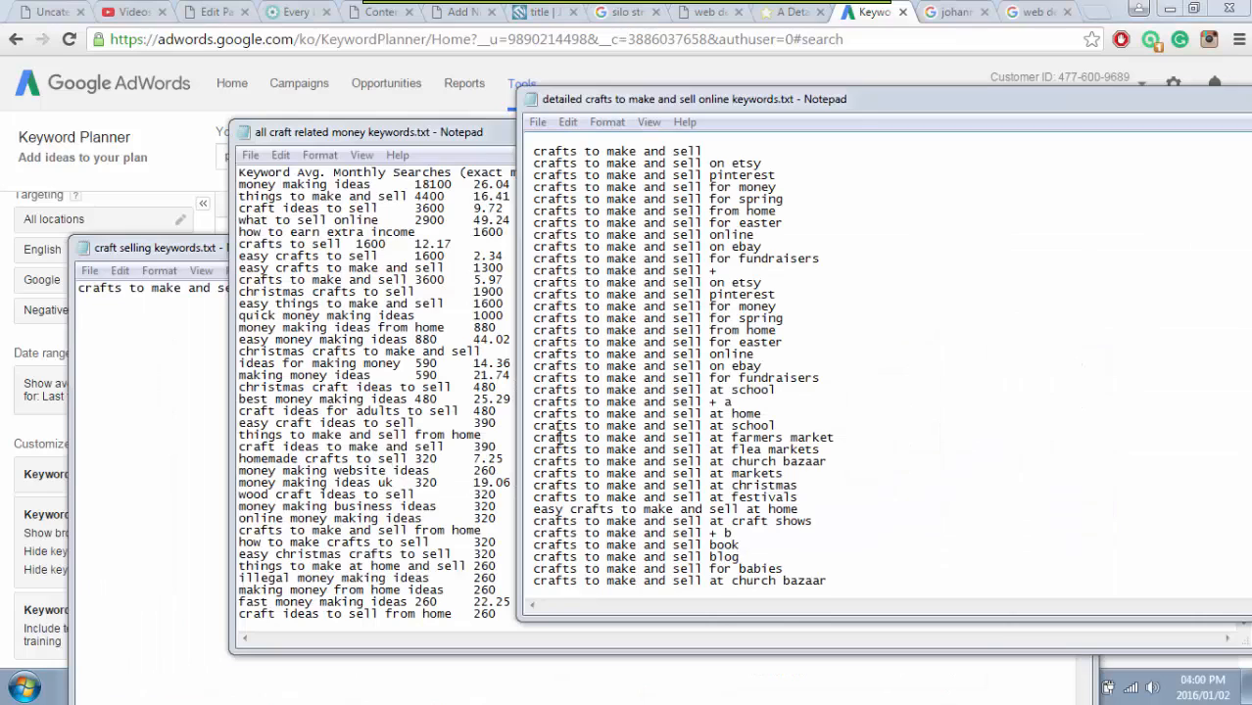
pyautogui.moveTo(877, 102)
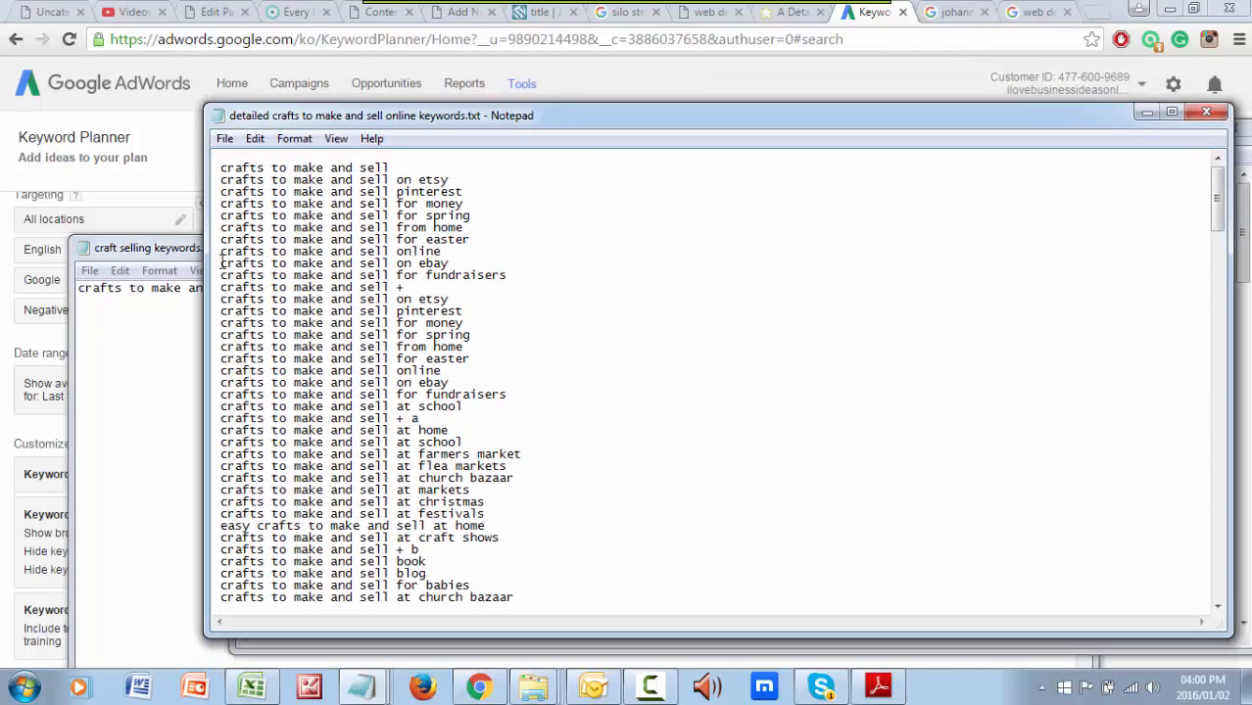
# - Scroll through the detailed crafts to make and sell online keywords list
pyautogui.scroll(-3)
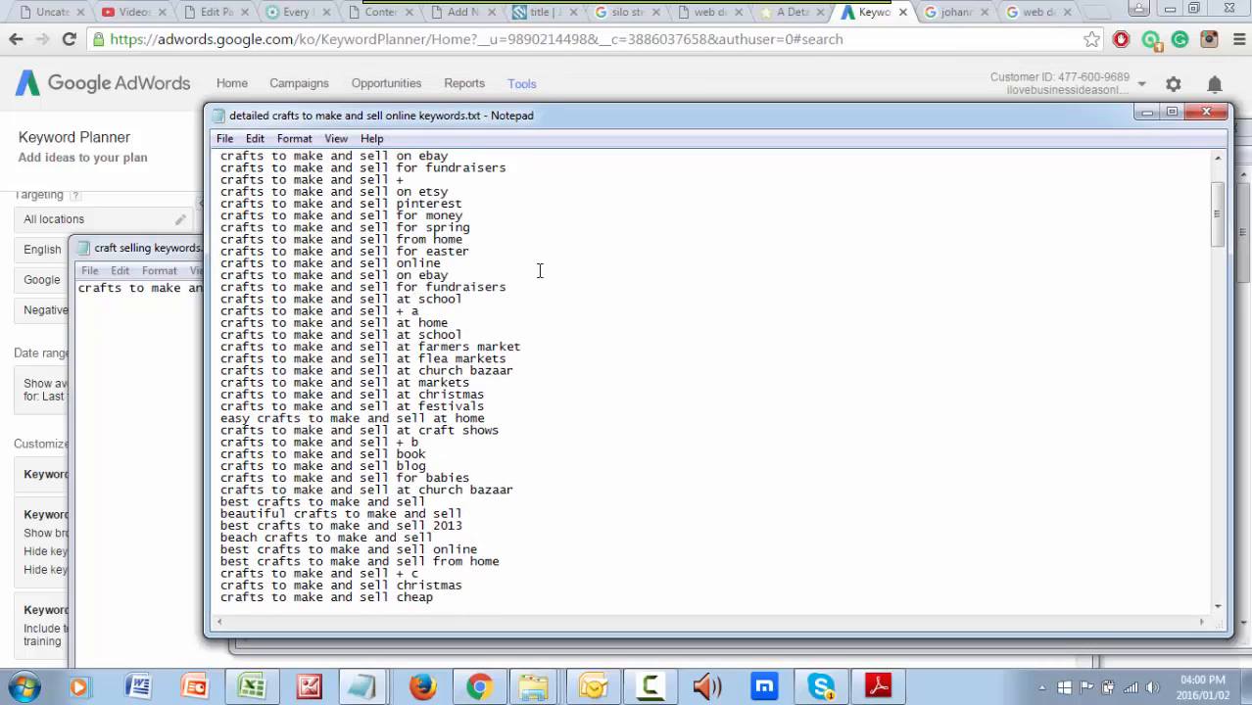
pyautogui.moveTo(427, 308)
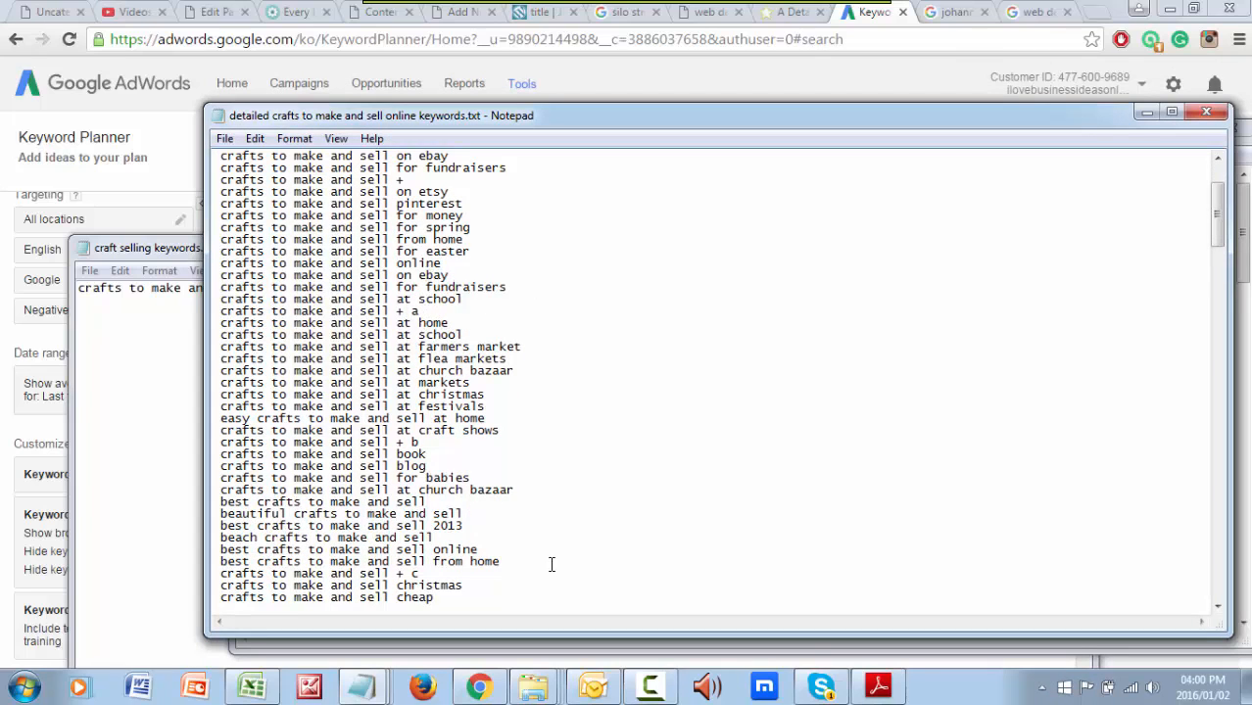
pyautogui.scroll(-3)
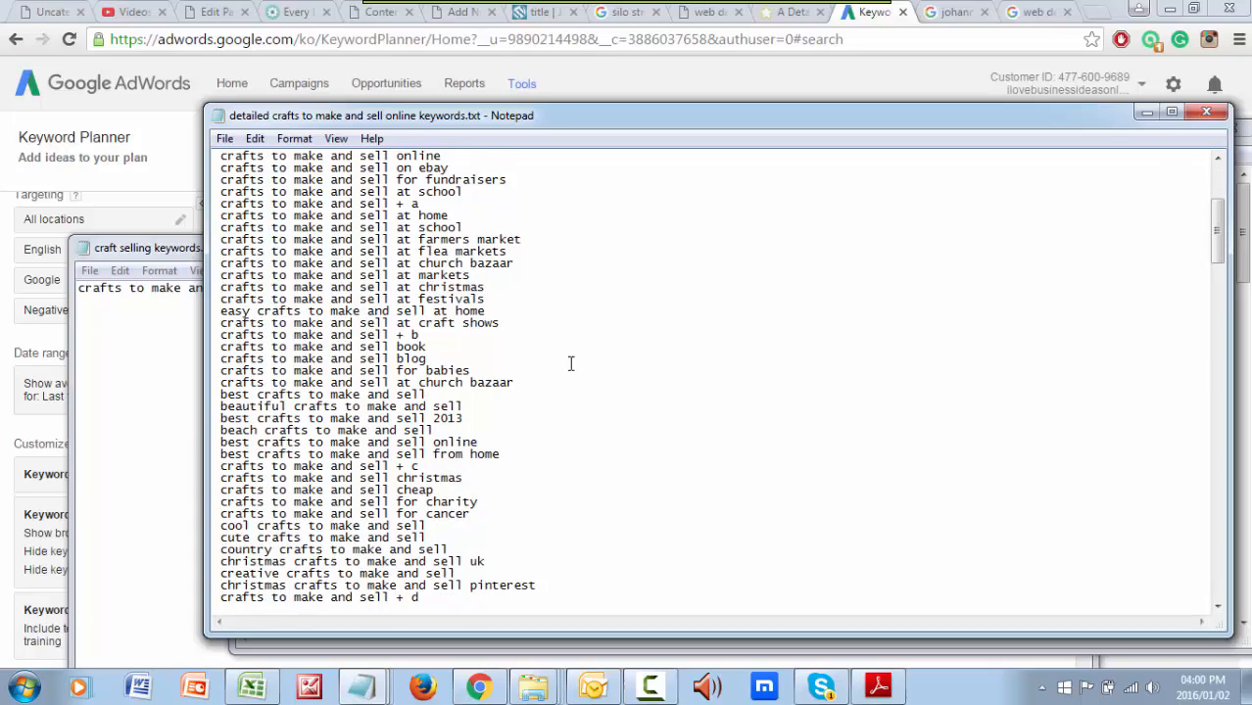
pyautogui.scroll(-3)
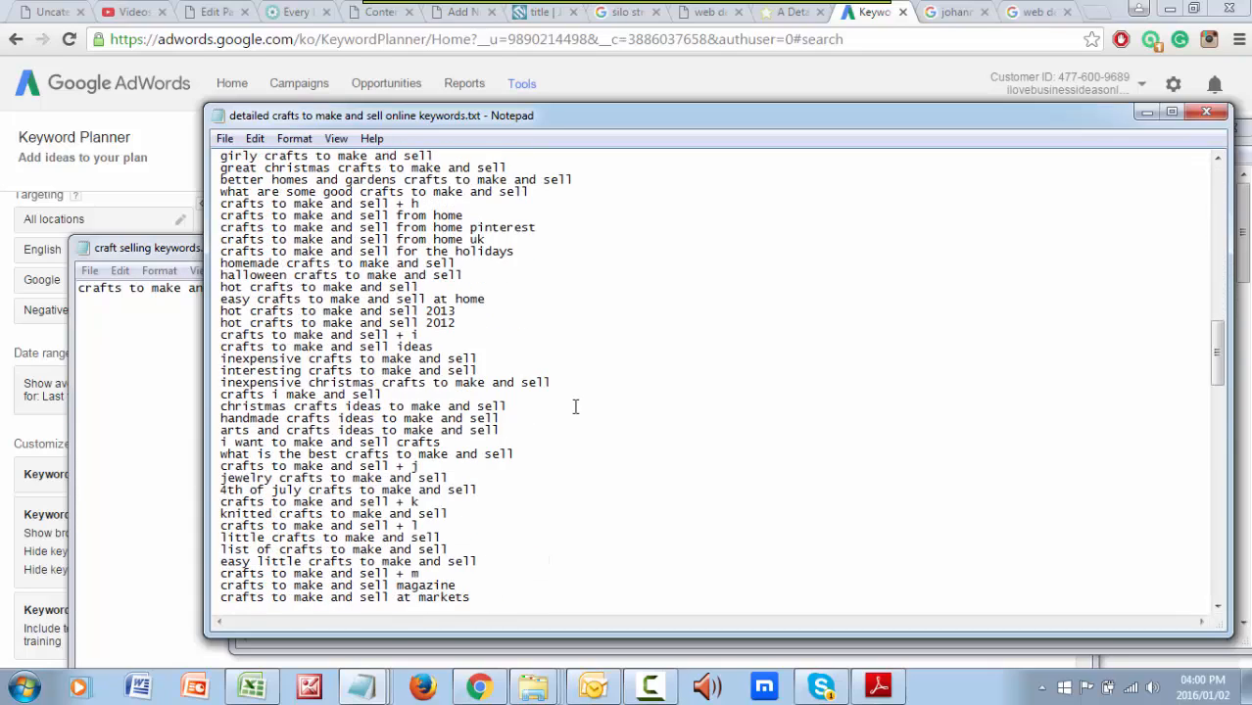
pyautogui.scroll(-3)
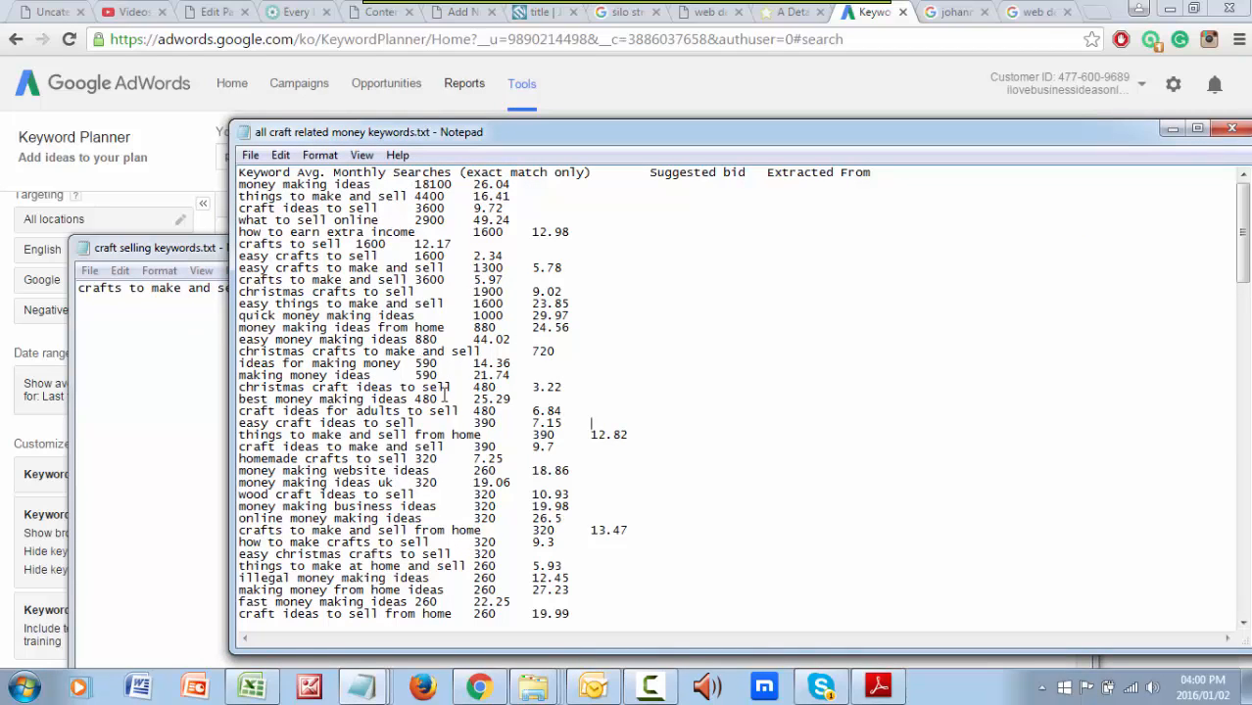
# - Finish reading the craft money keywords file and enlarge the craft selling keywords.txt window
pyautogui.scroll(-3)
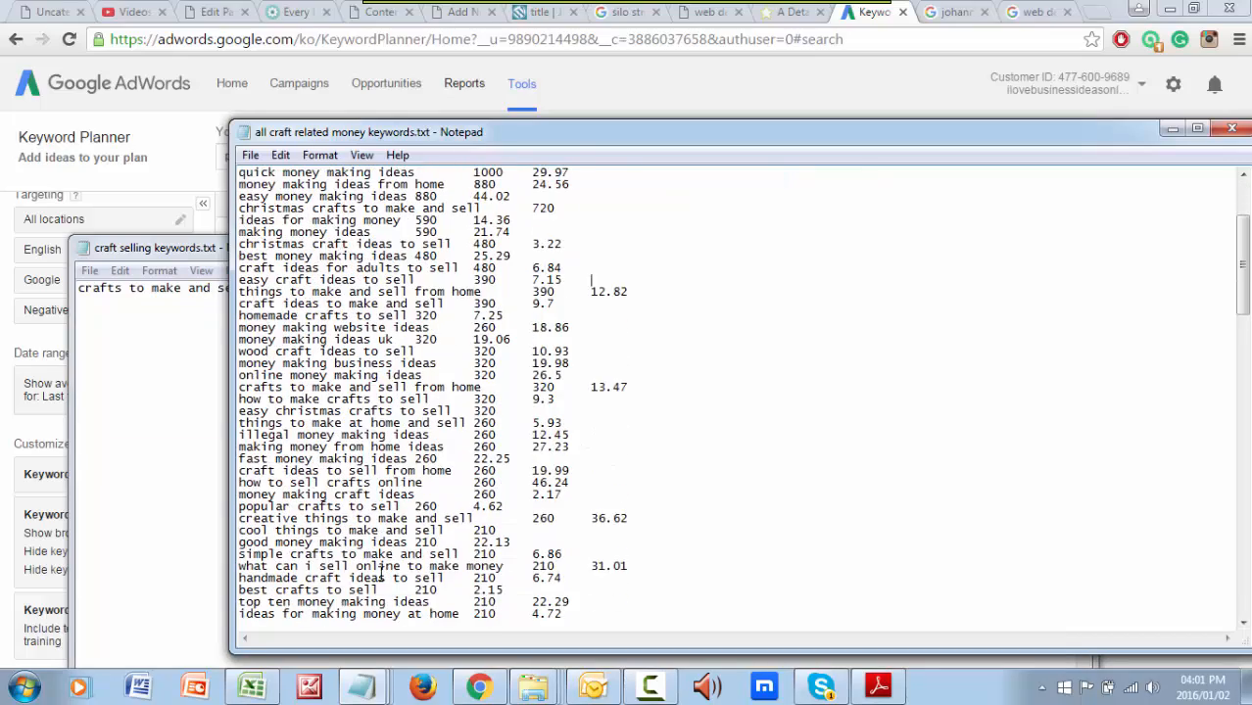
pyautogui.scroll(-3)
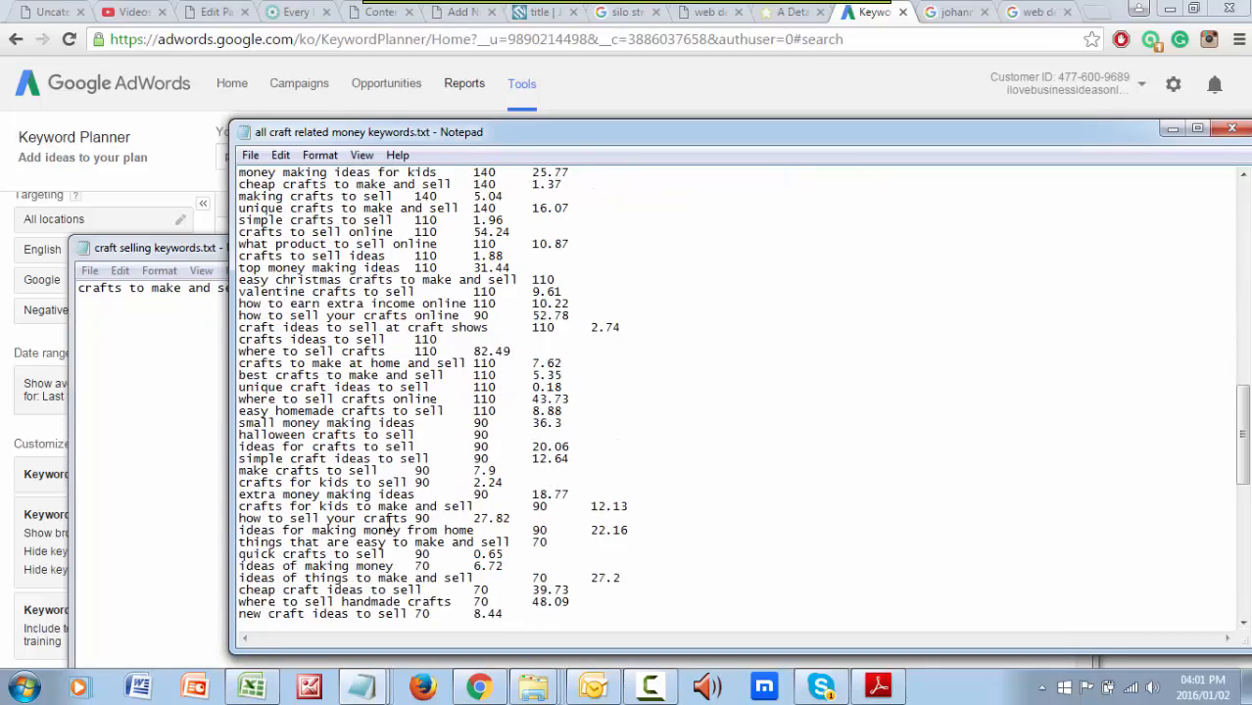
pyautogui.scroll(-3)
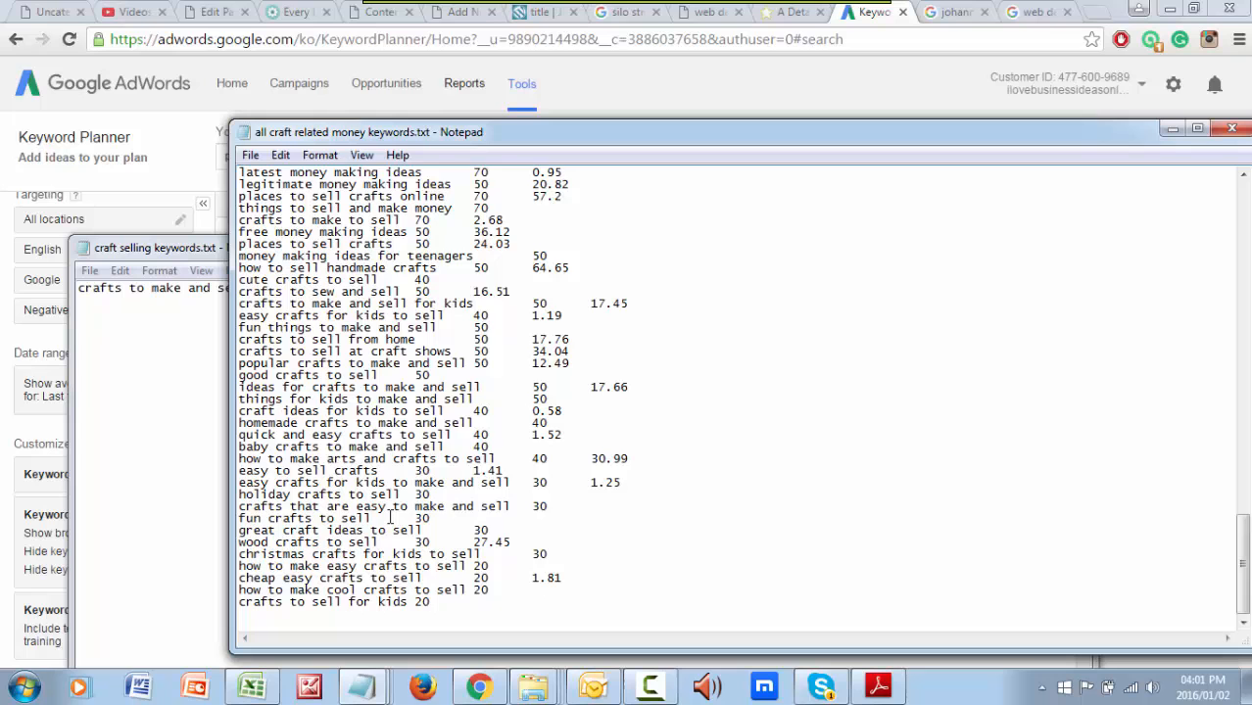
pyautogui.scroll(3)
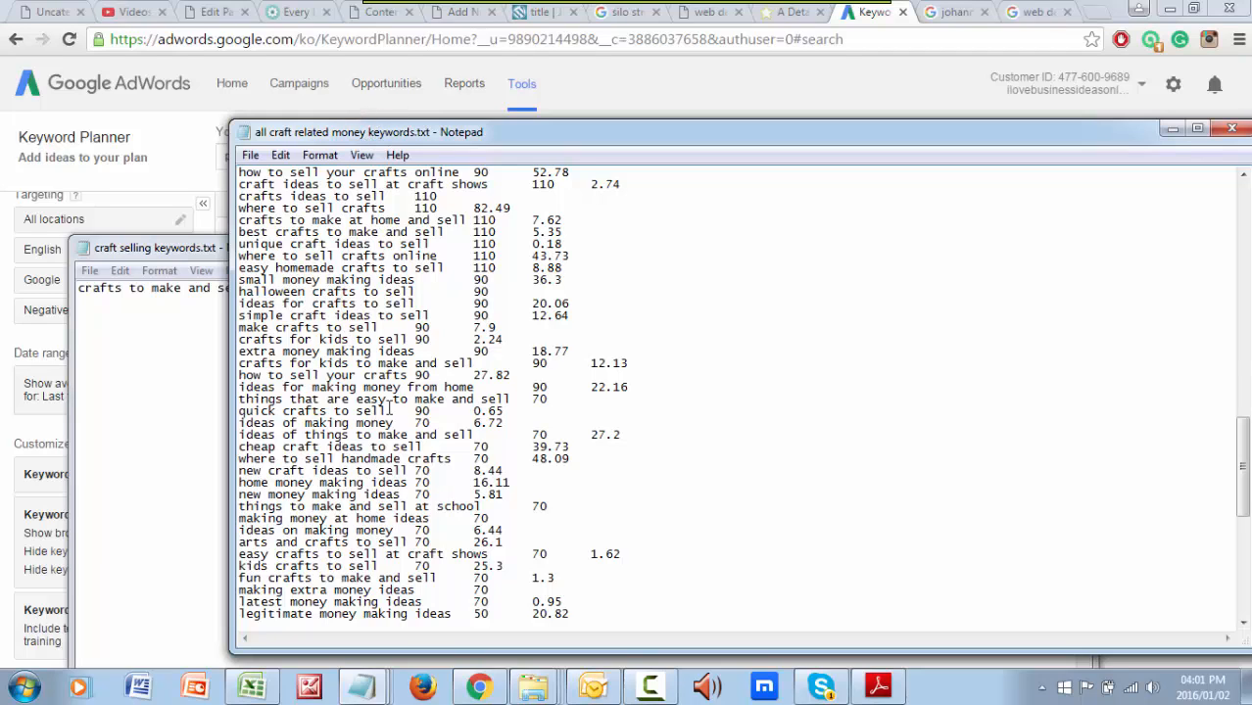
pyautogui.doubleClick(294, 412)
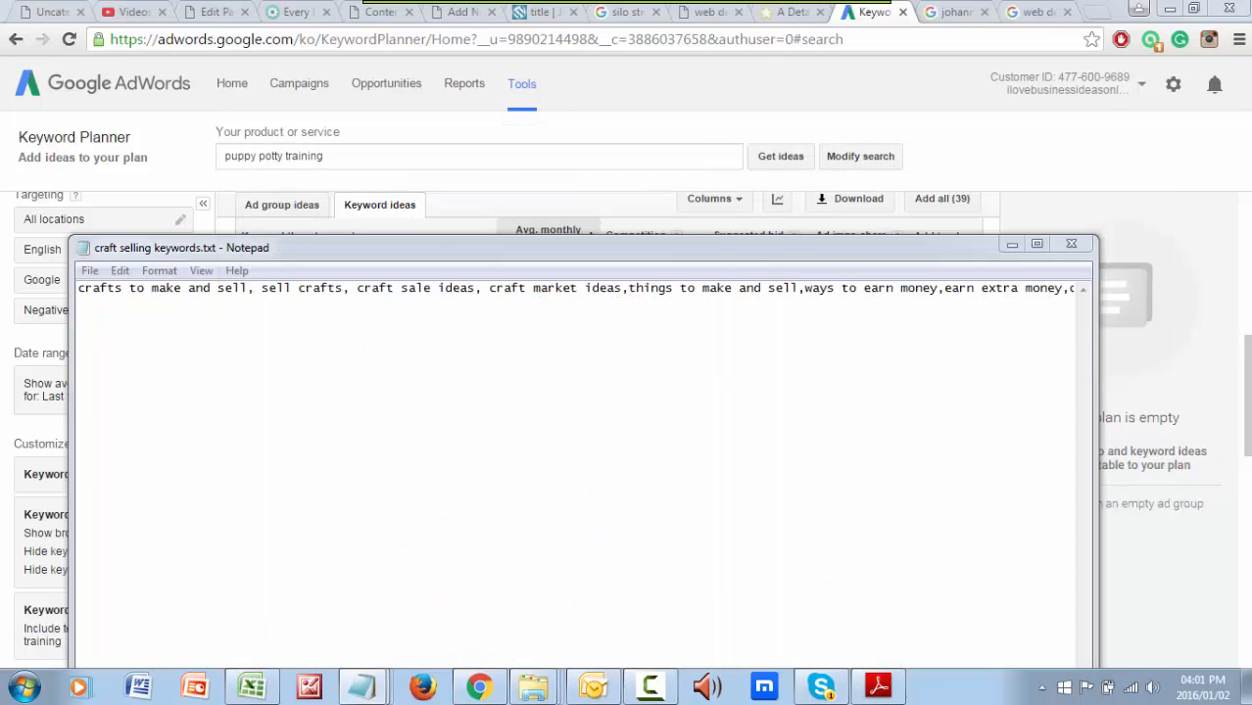
# - Start a new line in the keyword list right after 'craft market ideas,'
pyautogui.click(454, 324)
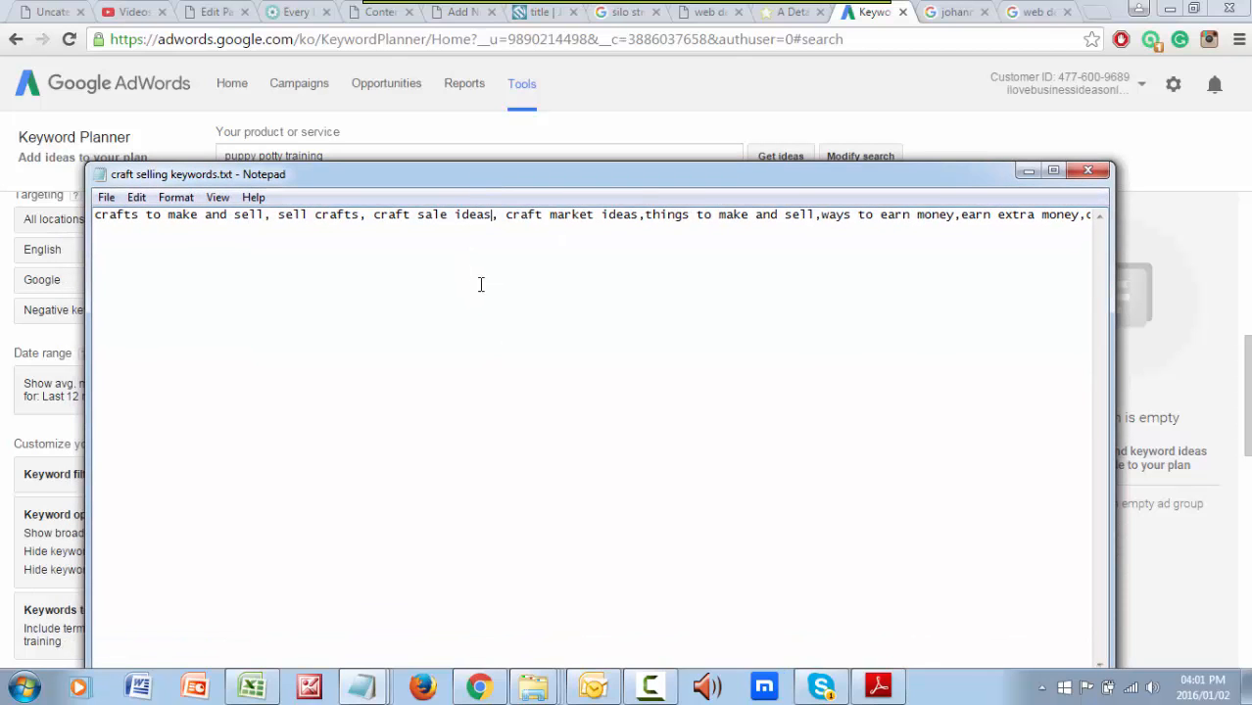
pyautogui.press('ctrl+a')
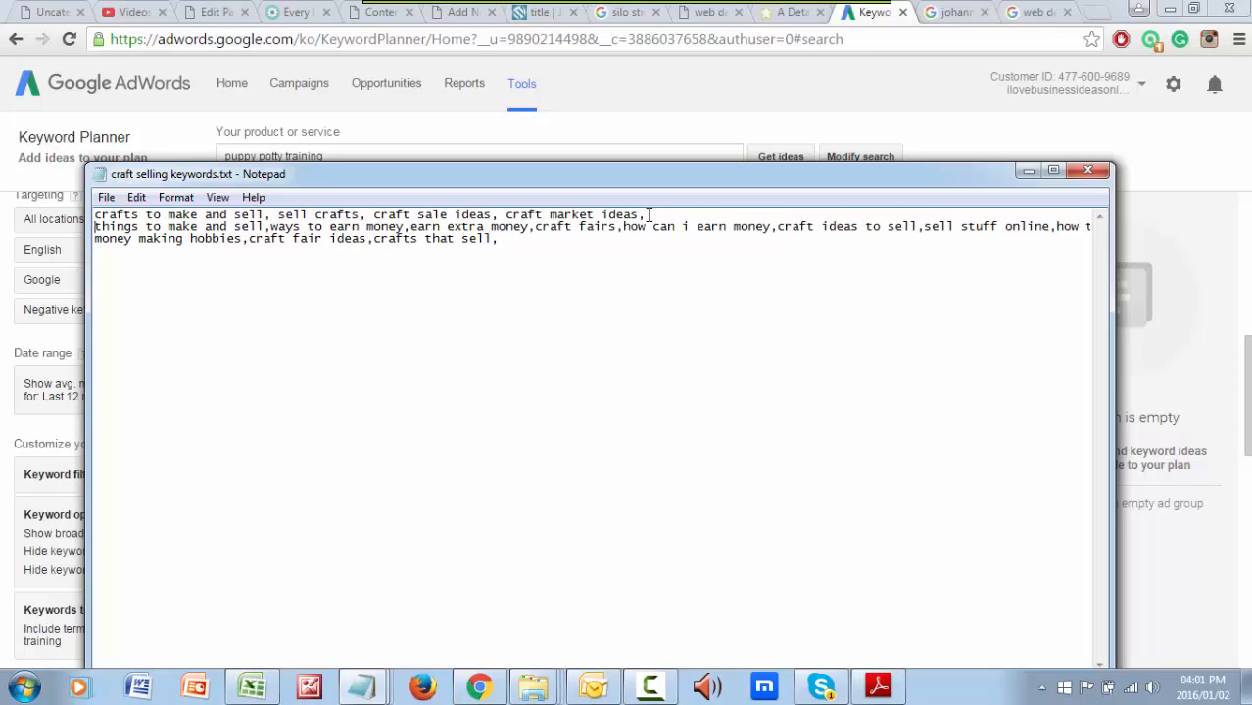
pyautogui.moveTo(780, 228)
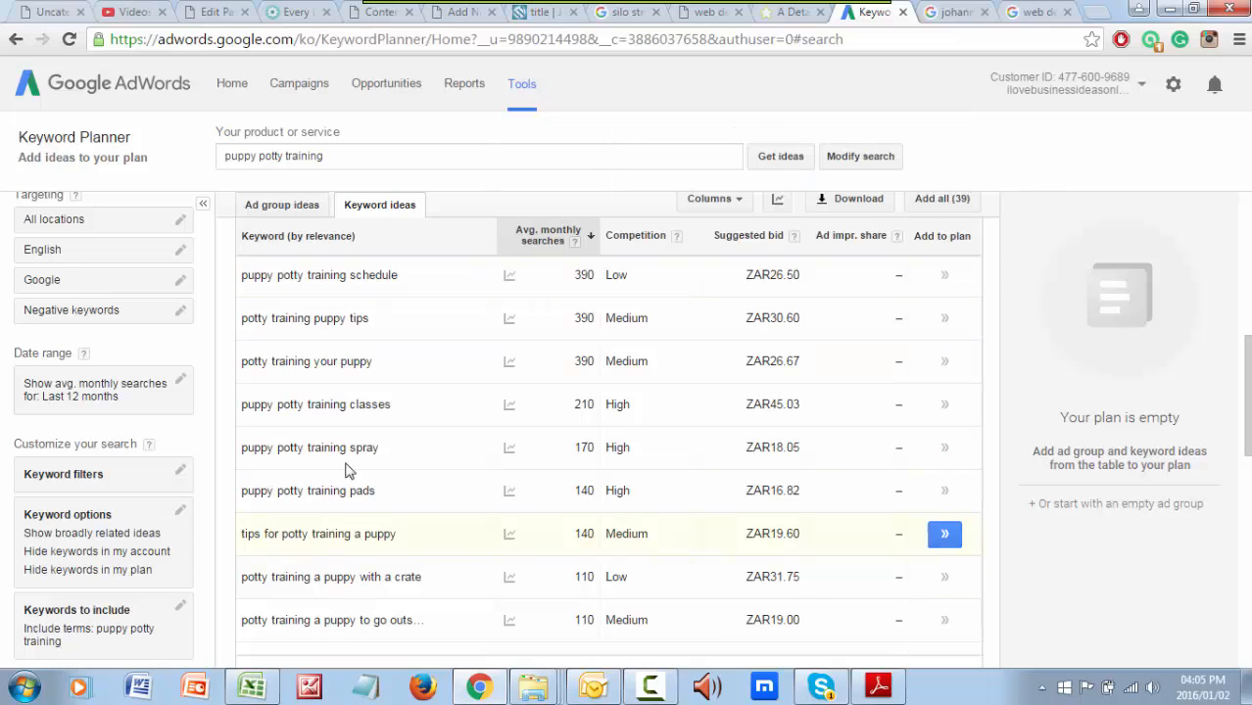
pyautogui.moveTo(1156, 153)
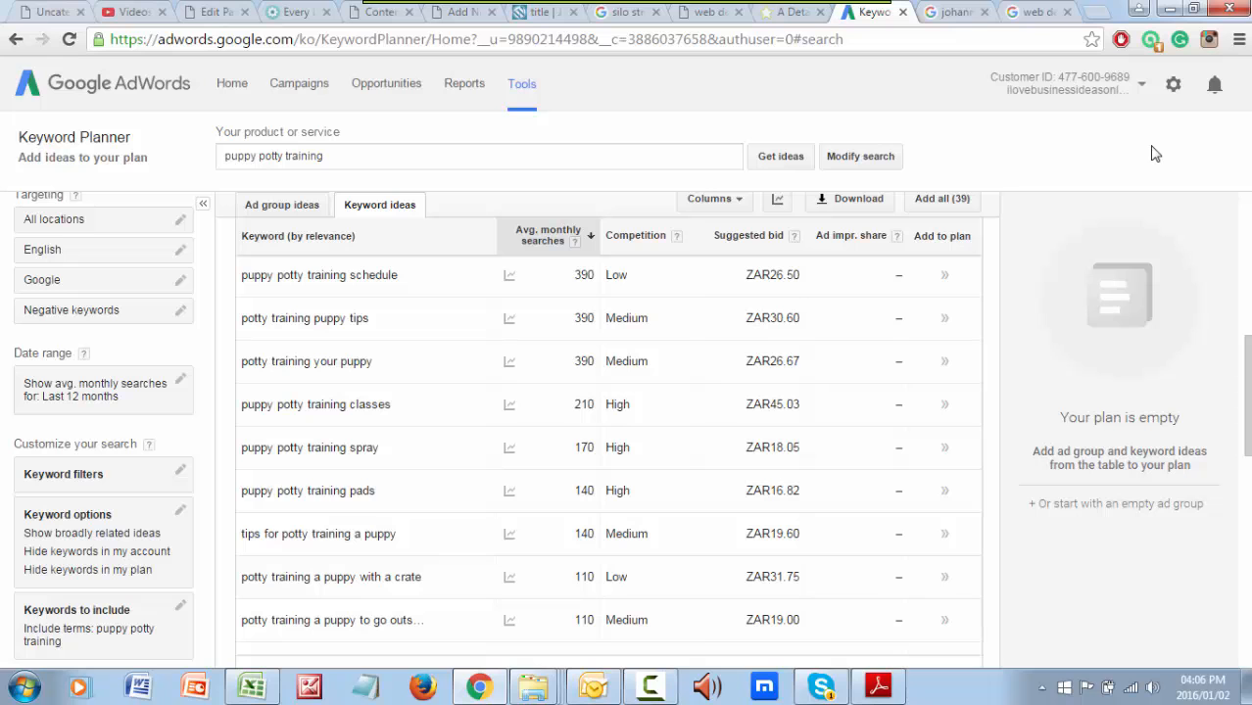
pyautogui.moveTo(282, 22)
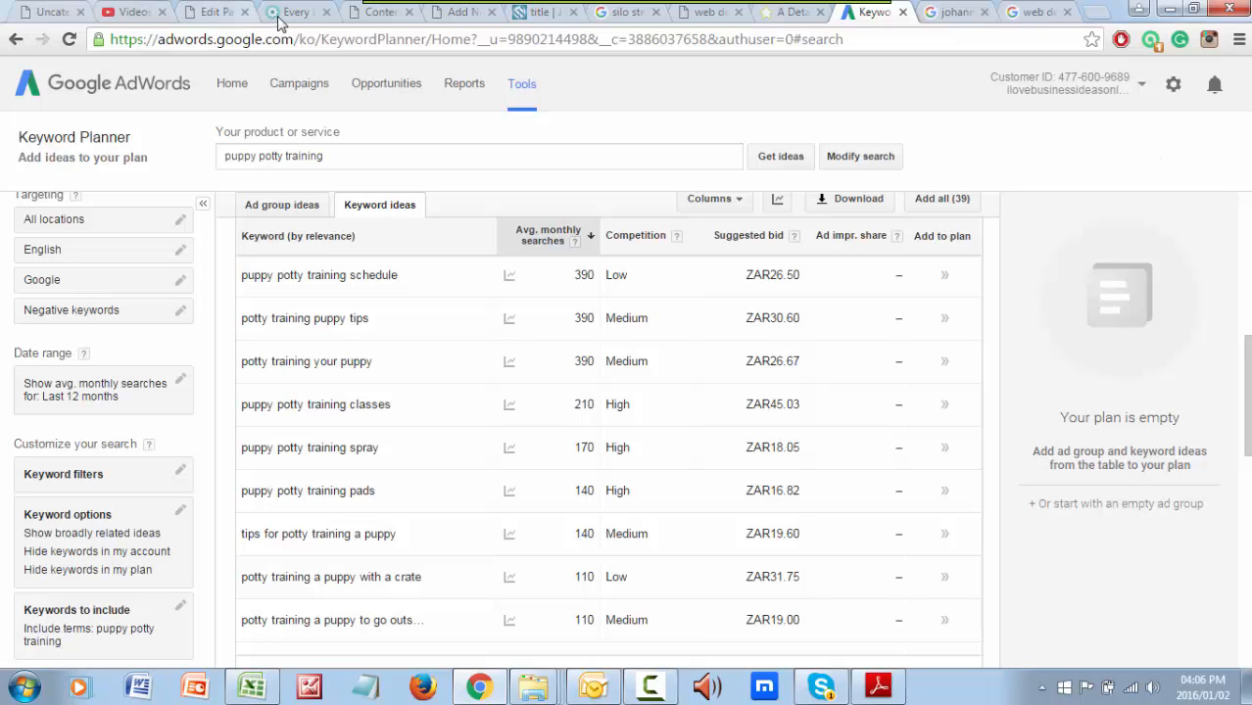
# - Switch to the Small Business Opportunities website's home page tab
pyautogui.click(294, 12)
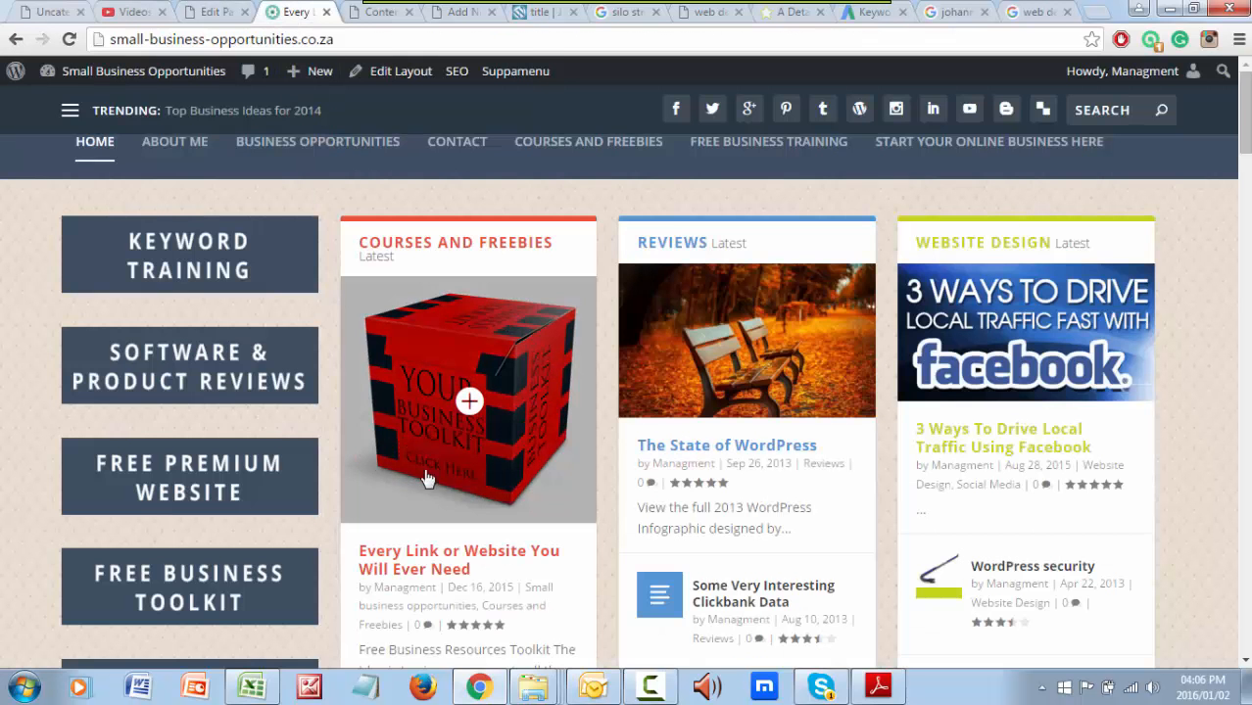
pyautogui.moveTo(527, 415)
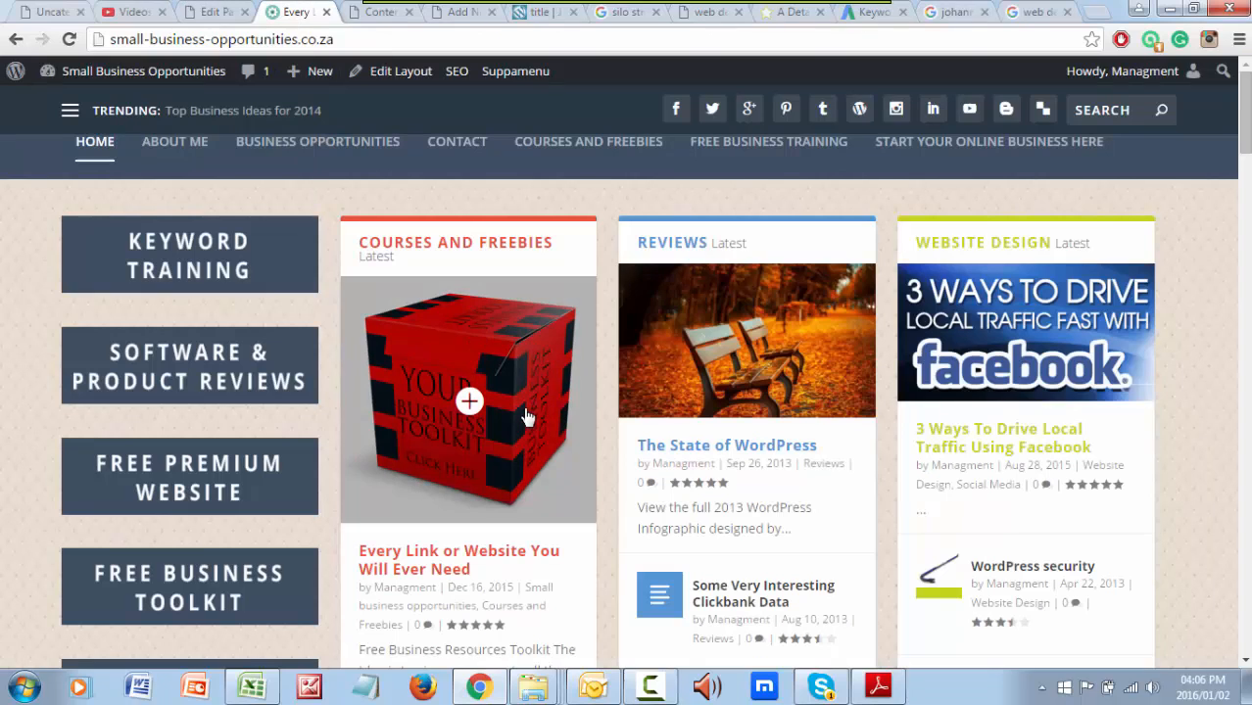
pyautogui.moveTo(1207, 246)
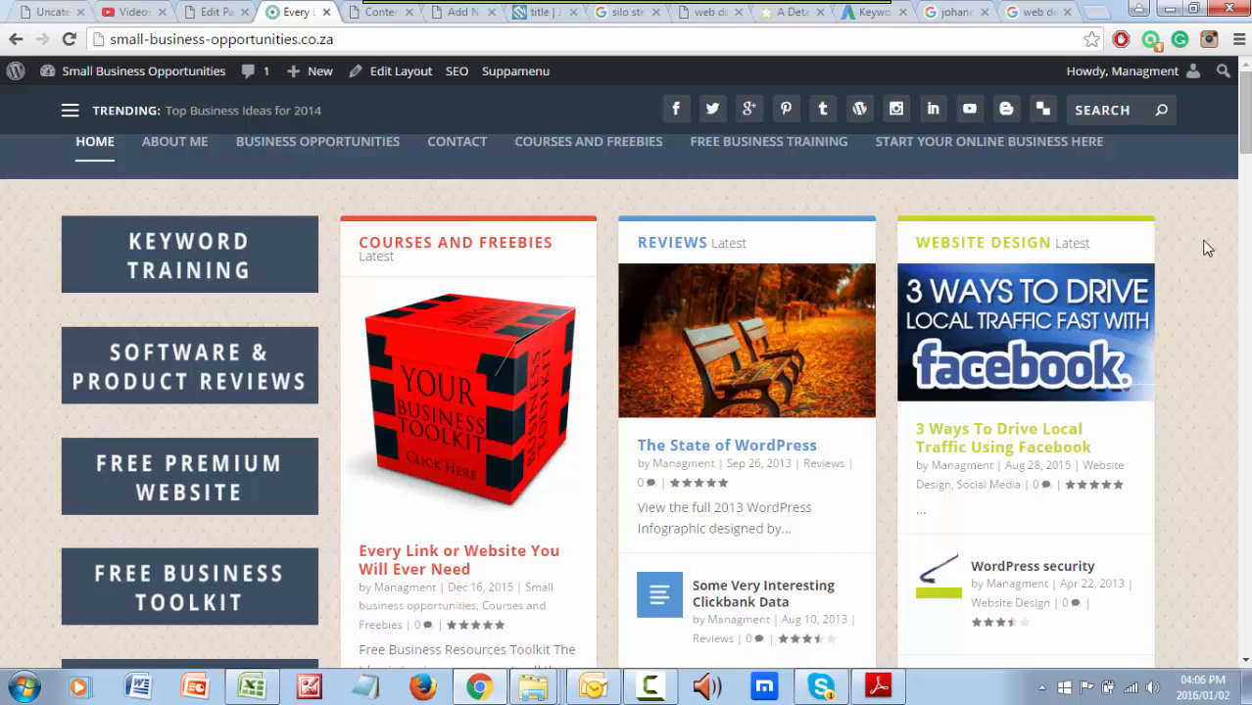
pyautogui.moveTo(713, 416)
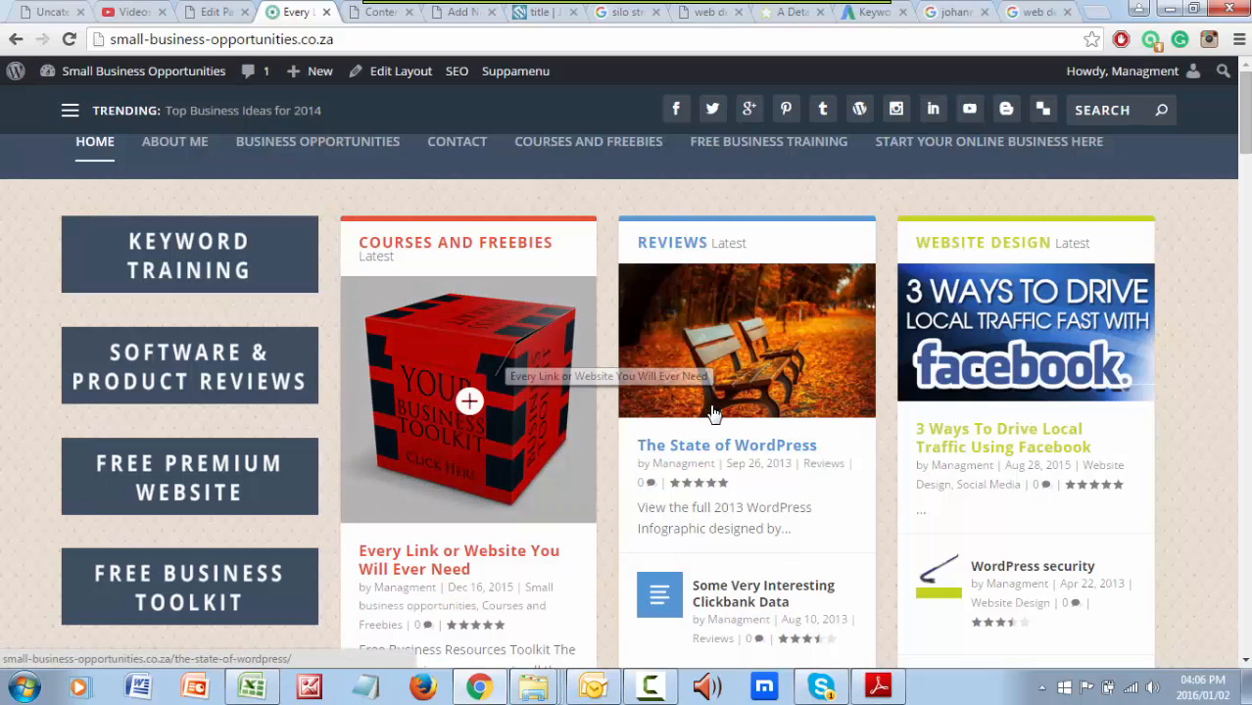
pyautogui.moveTo(721, 423)
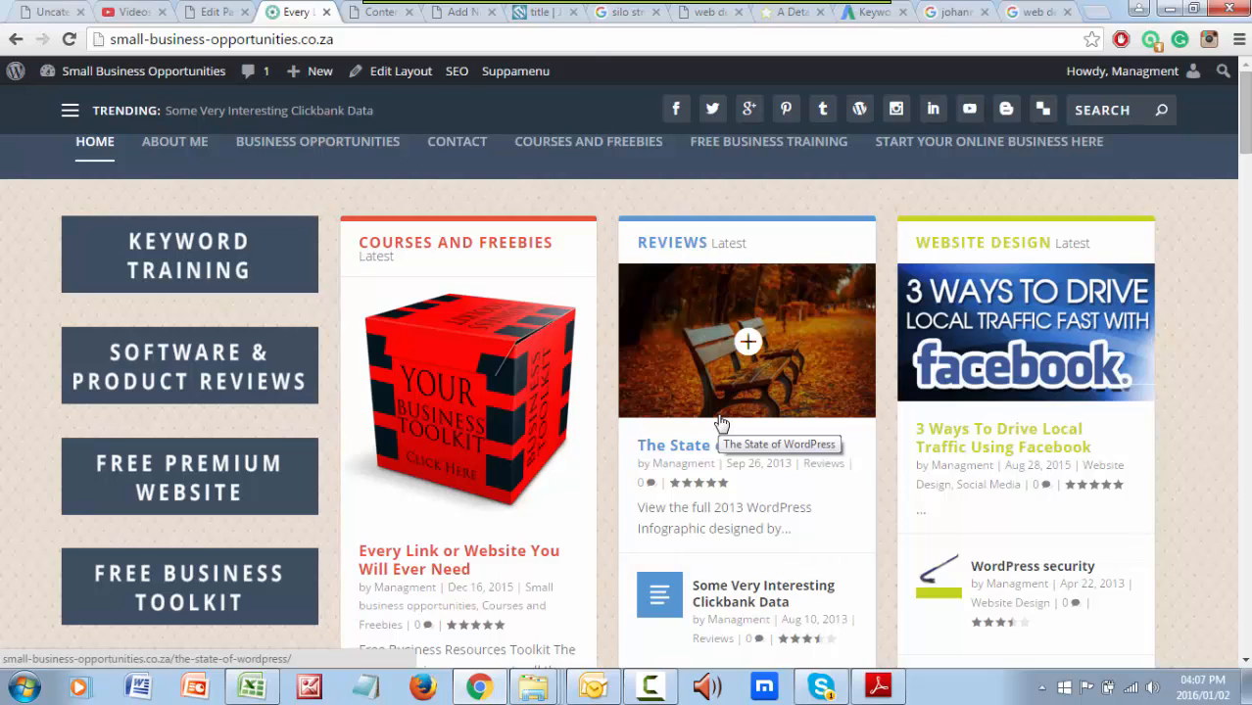
pyautogui.moveTo(689, 413)
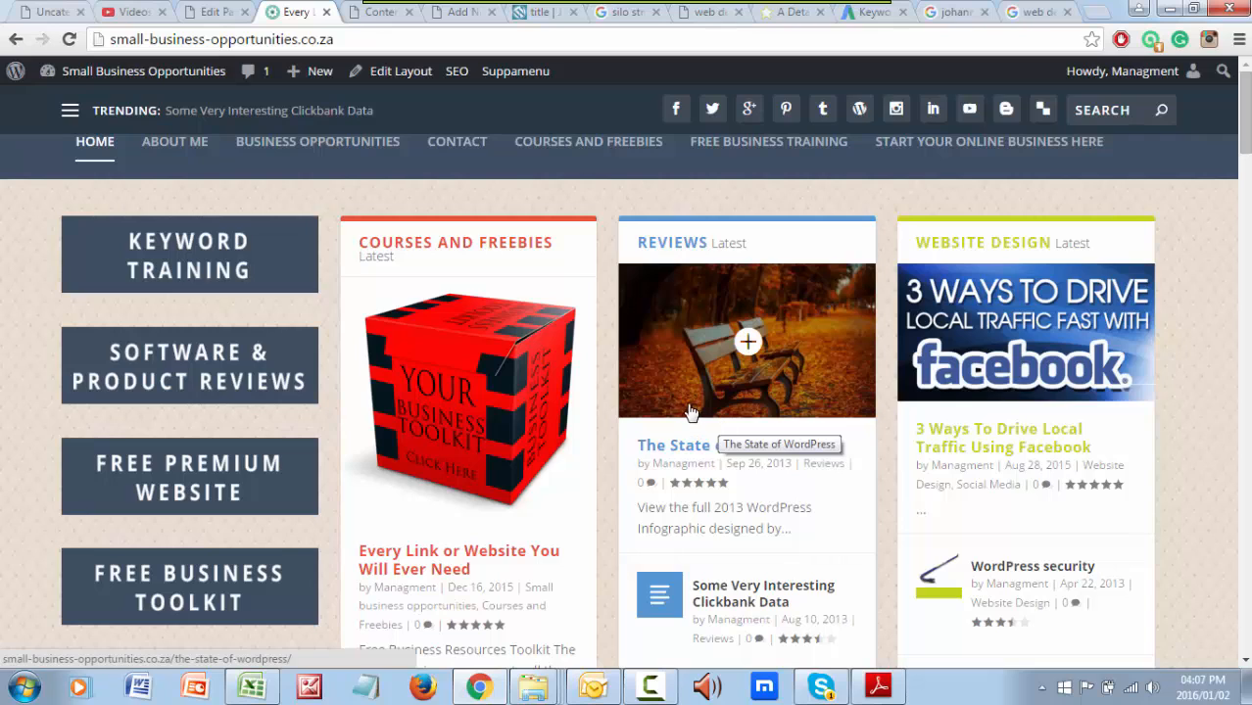